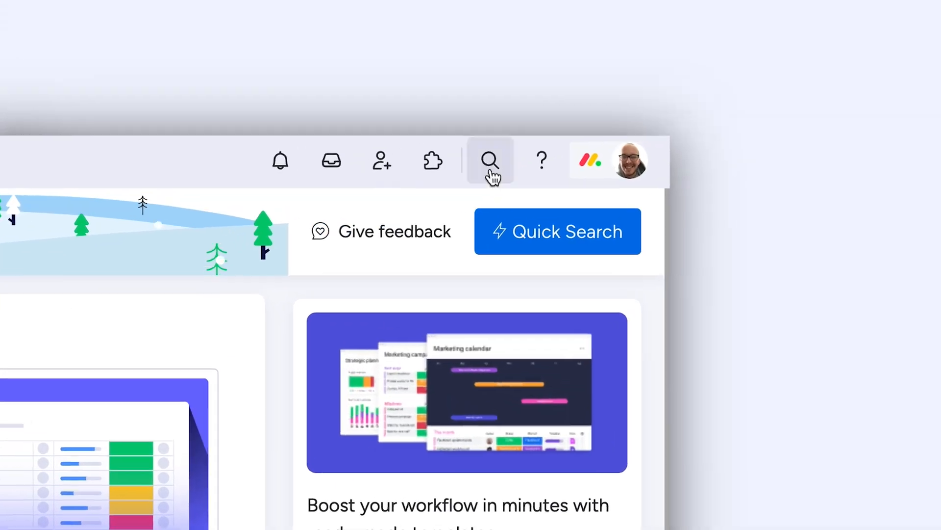
# Search Everything for 'dev' and view the matching Cross Boards results
pyautogui.click(490, 160)
pyautogui.write('laun')
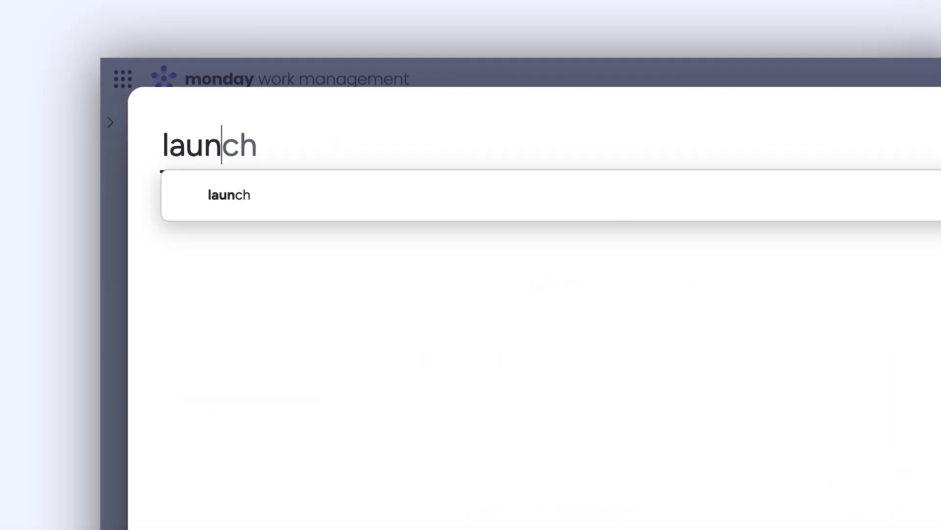
pyautogui.write('dev')
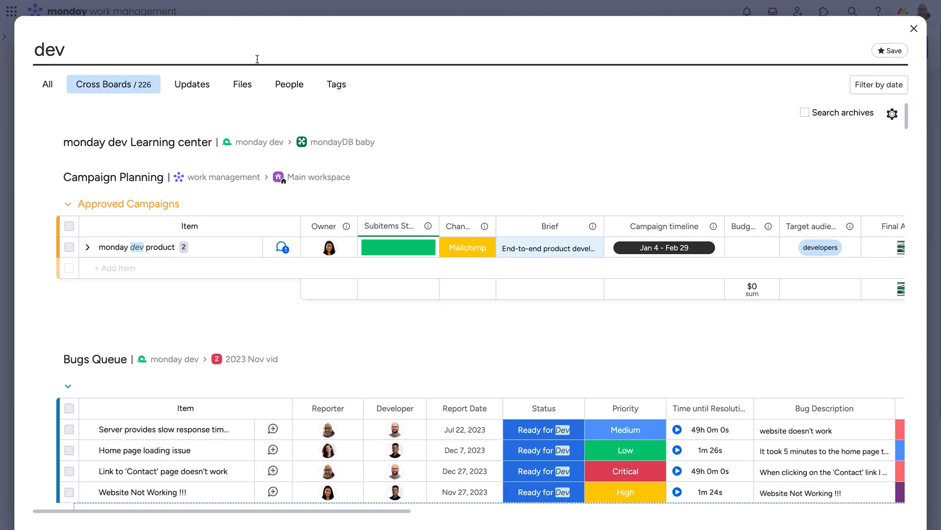
# Review the 'dev' Updates and Files results, then begin a new query for 'Ross'
pyautogui.click(192, 84)
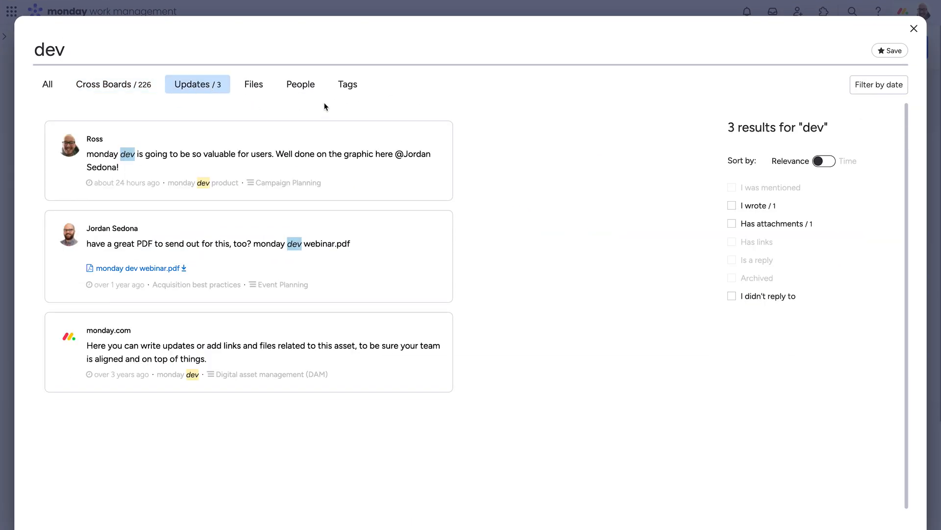
pyautogui.click(253, 84)
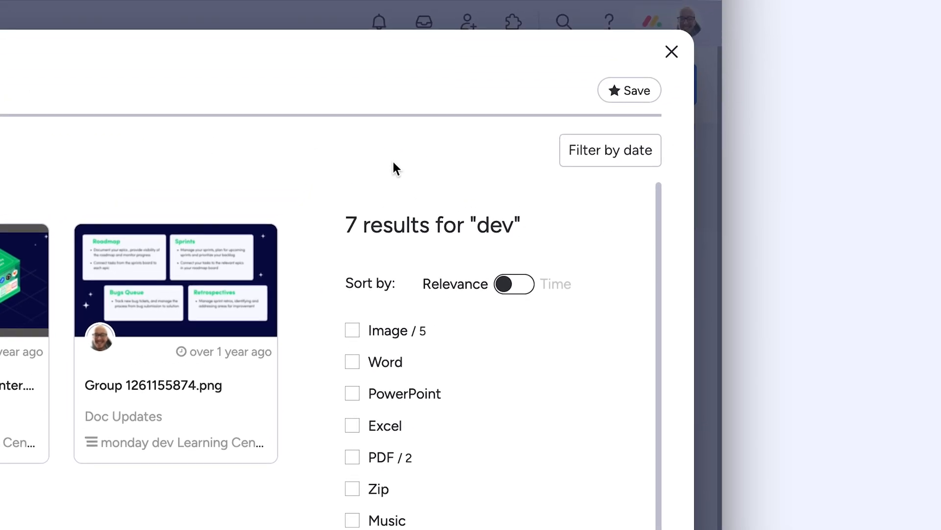
pyautogui.click(610, 150)
pyautogui.write('Ross')
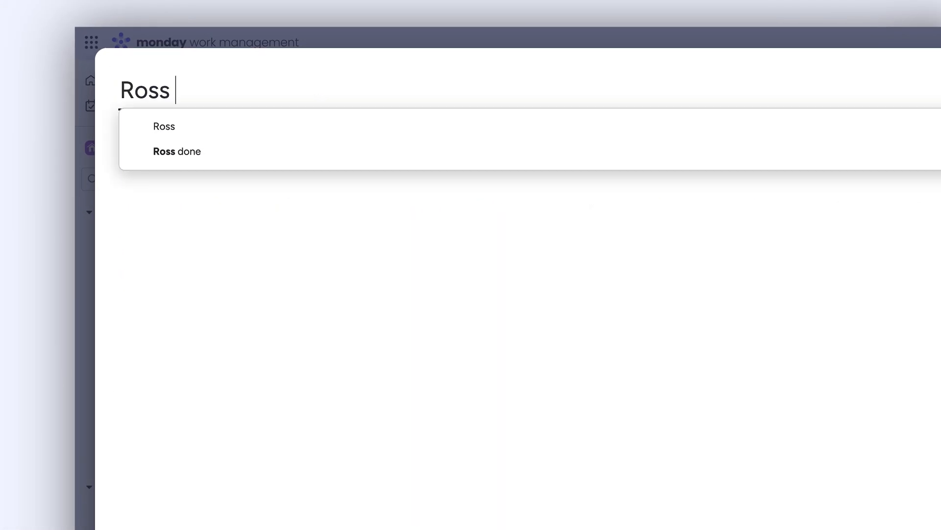
# Run the suggested 'Ross done' search and bring up Export to Excel for its Cross Boards results
pyautogui.click(178, 151)
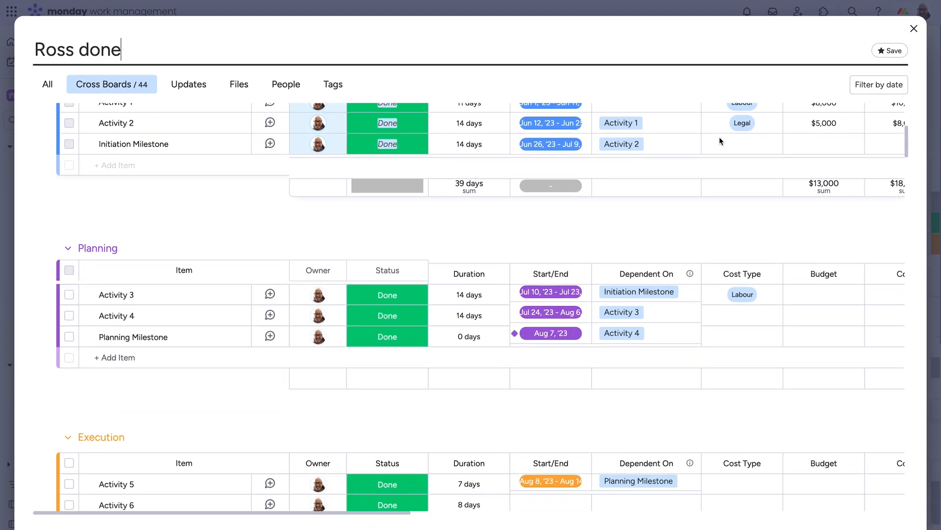
pyautogui.scroll(-3)
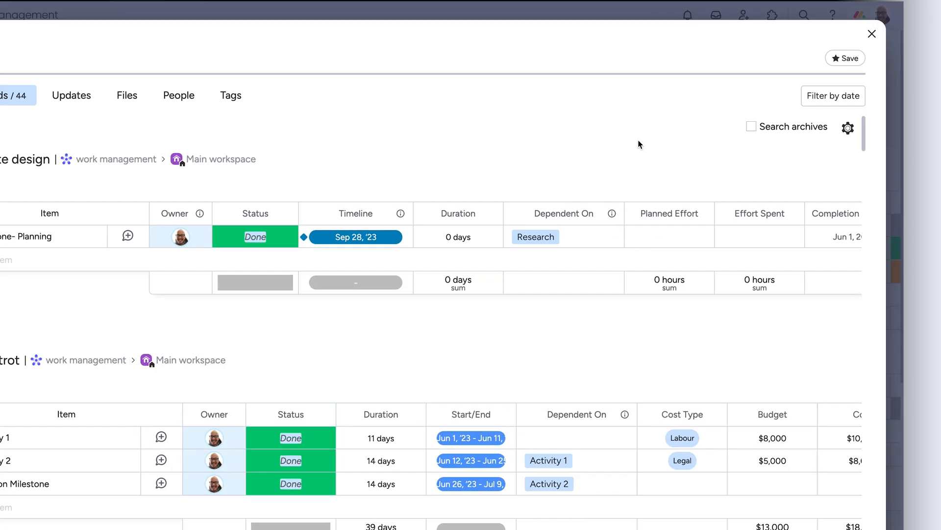
pyautogui.click(848, 126)
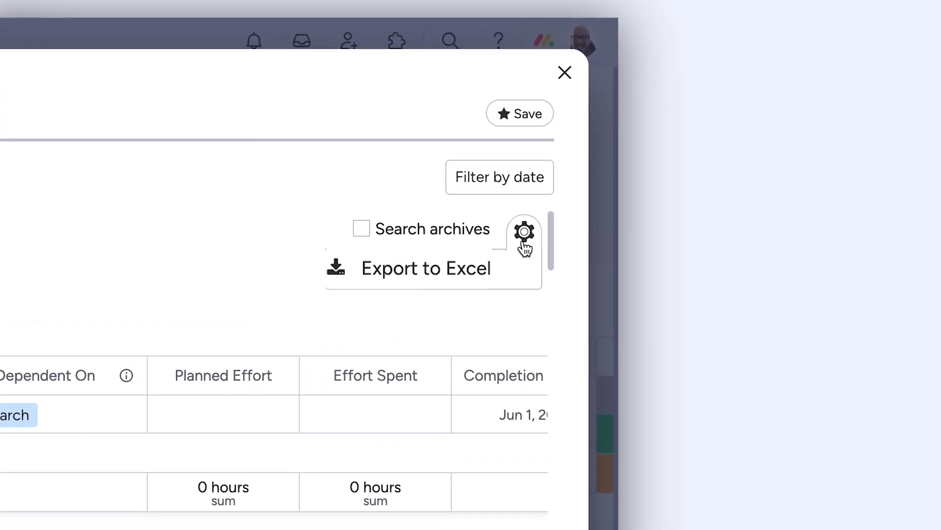
pyautogui.moveTo(545, 129)
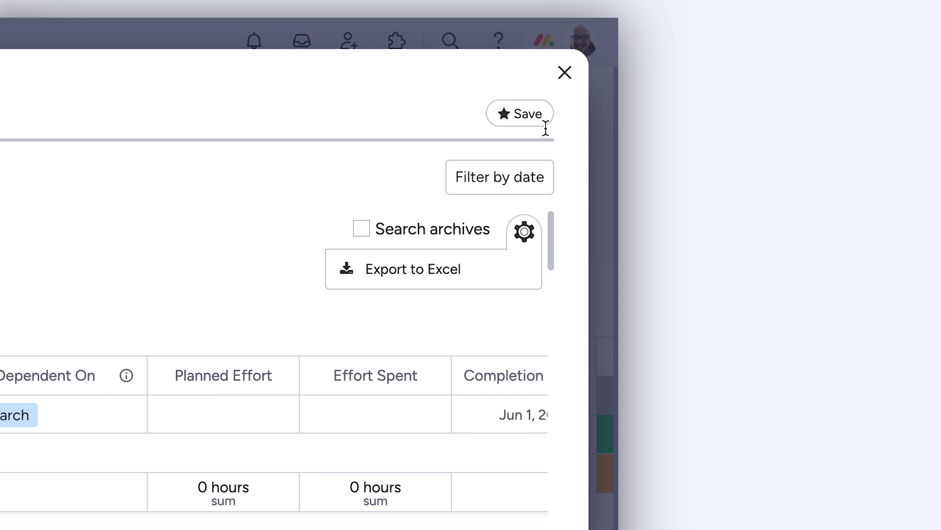